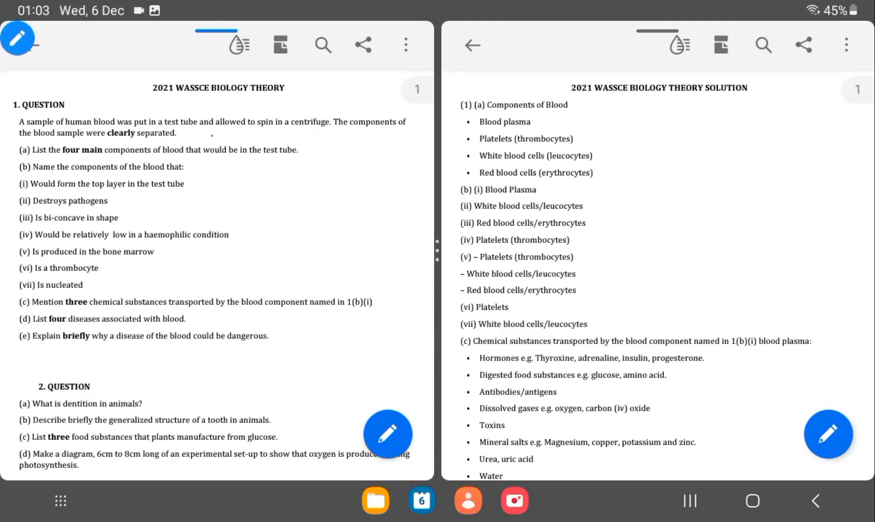
# Underline 'allowed to' in question 1, tick part (a) and circle the blood components in the solution.
pyautogui.moveTo(201, 135); pyautogui.dragTo(251, 132)
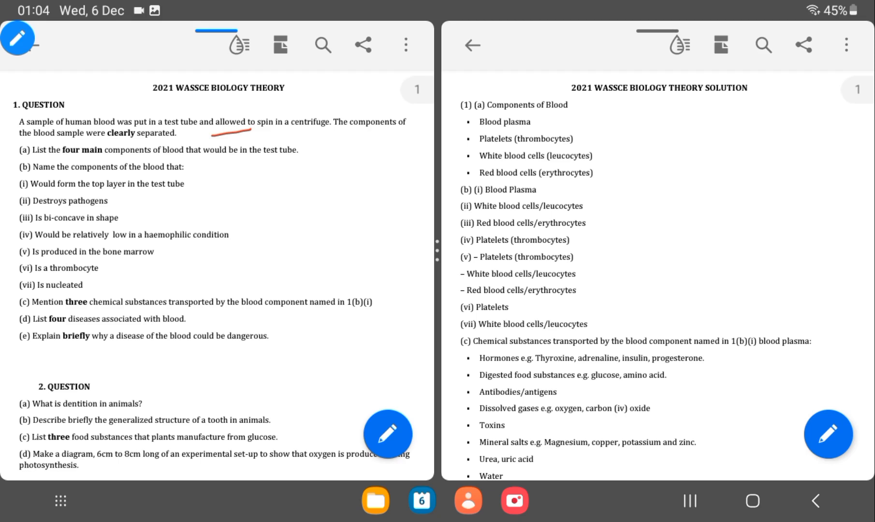
pyautogui.moveTo(284, 110); pyautogui.dragTo(385, 109)
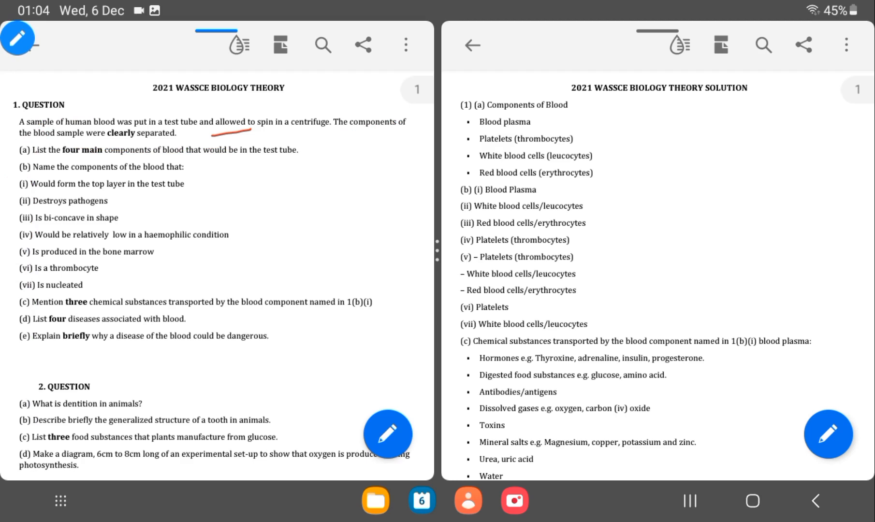
pyautogui.moveTo(293, 162); pyautogui.dragTo(321, 151)
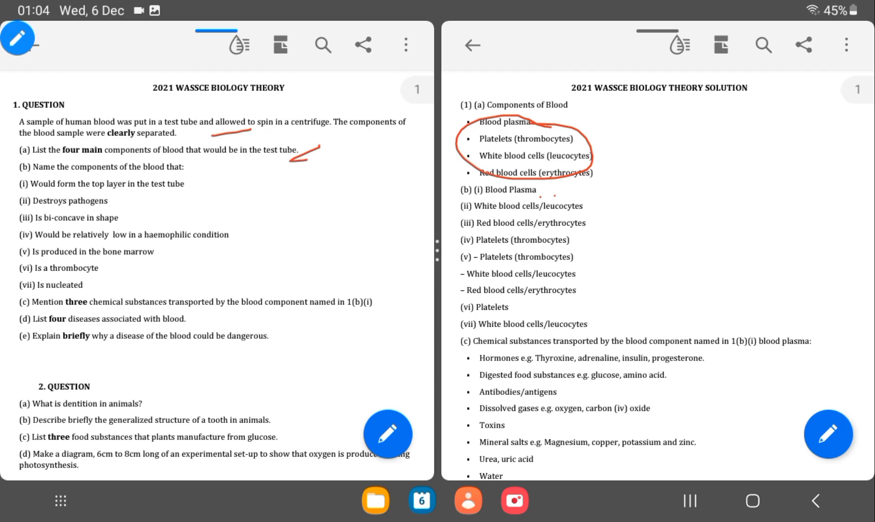
# Underline Blood Plasma for (b)(i) and tick the white blood cells, red blood cells and platelets answers.
pyautogui.moveTo(539, 195); pyautogui.dragTo(558, 194)
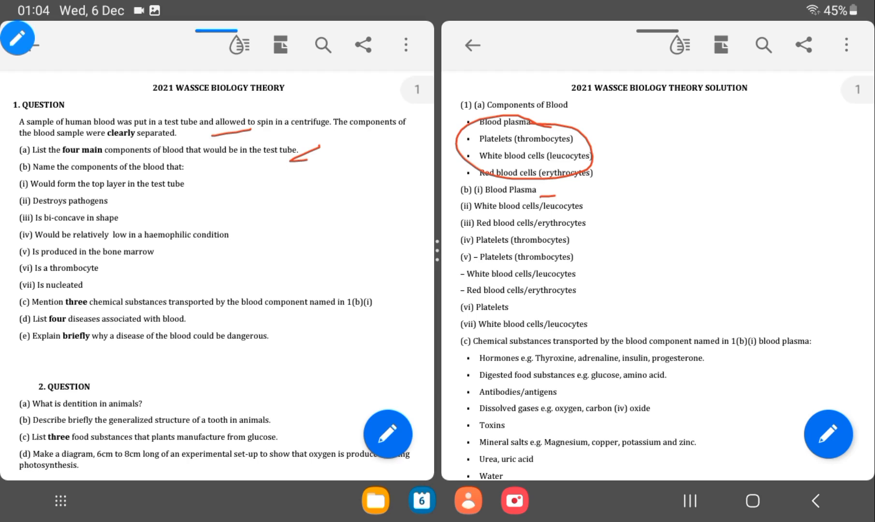
pyautogui.moveTo(572, 202); pyautogui.dragTo(588, 206)
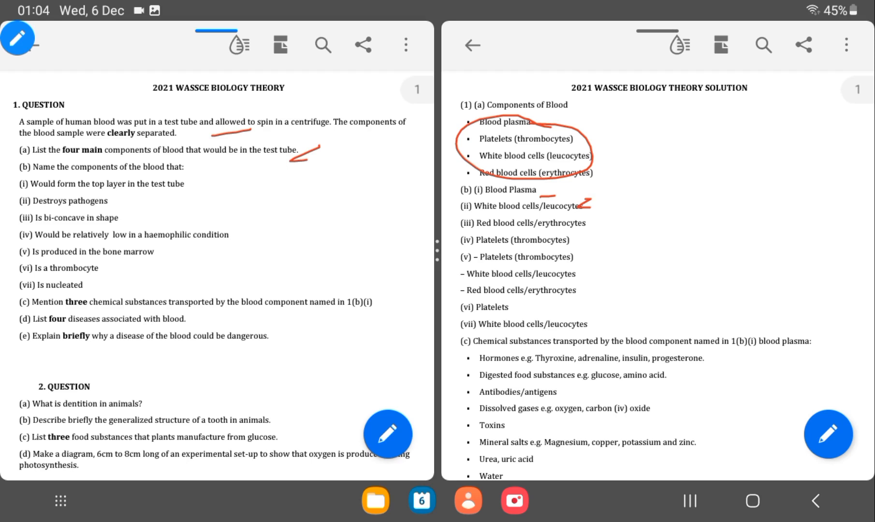
pyautogui.moveTo(574, 223); pyautogui.dragTo(589, 215)
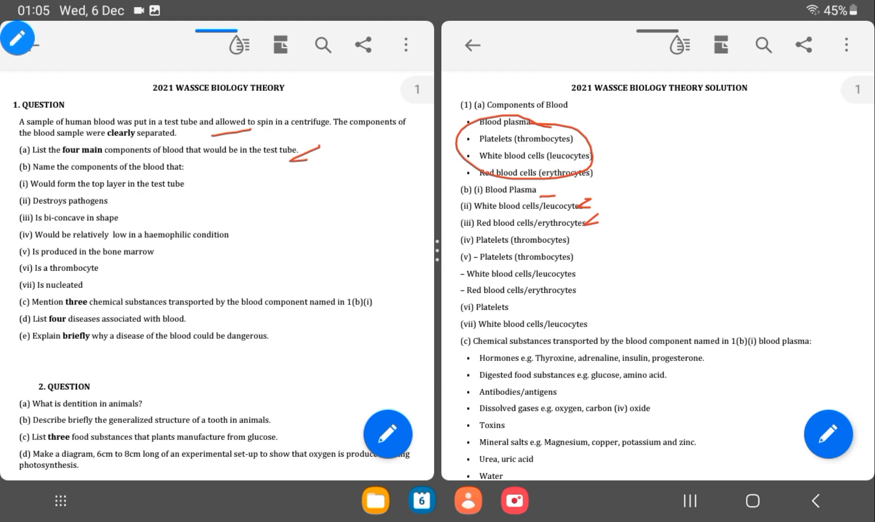
pyautogui.moveTo(563, 251); pyautogui.dragTo(580, 237)
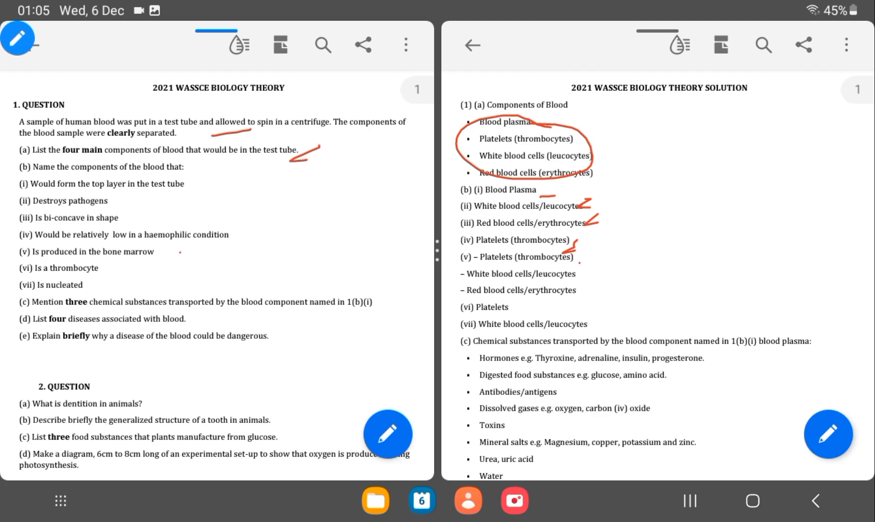
# Tick the (v), (vi) Platelets and (vii) white blood cells answers, plus questions (vi) and (vii).
pyautogui.moveTo(577, 274); pyautogui.dragTo(599, 293)
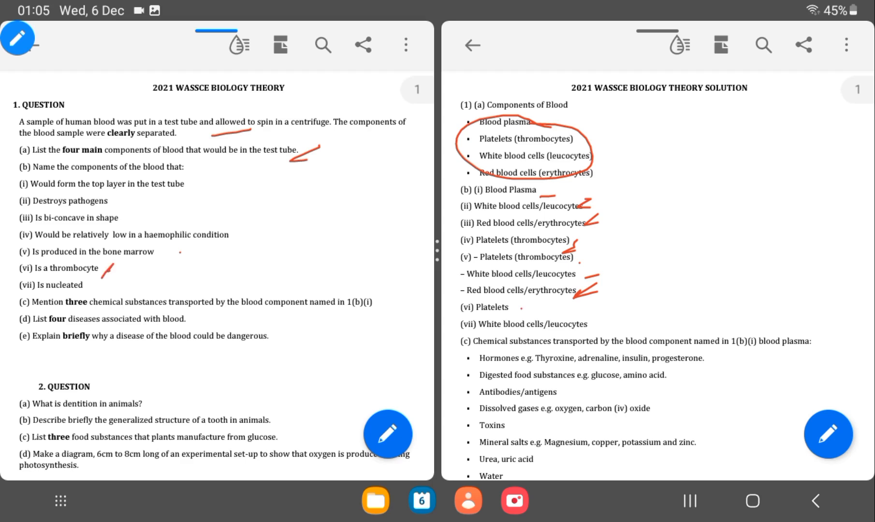
pyautogui.moveTo(505, 310); pyautogui.dragTo(519, 304)
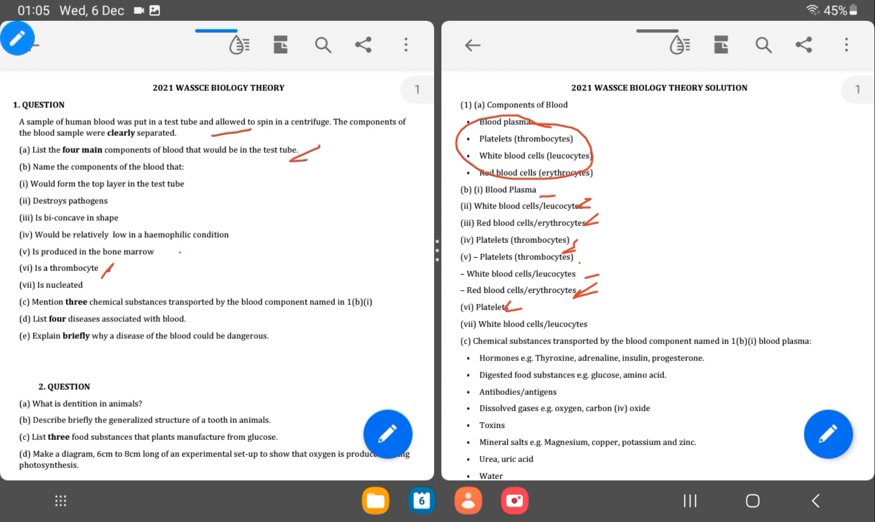
pyautogui.moveTo(93, 293); pyautogui.dragTo(111, 273)
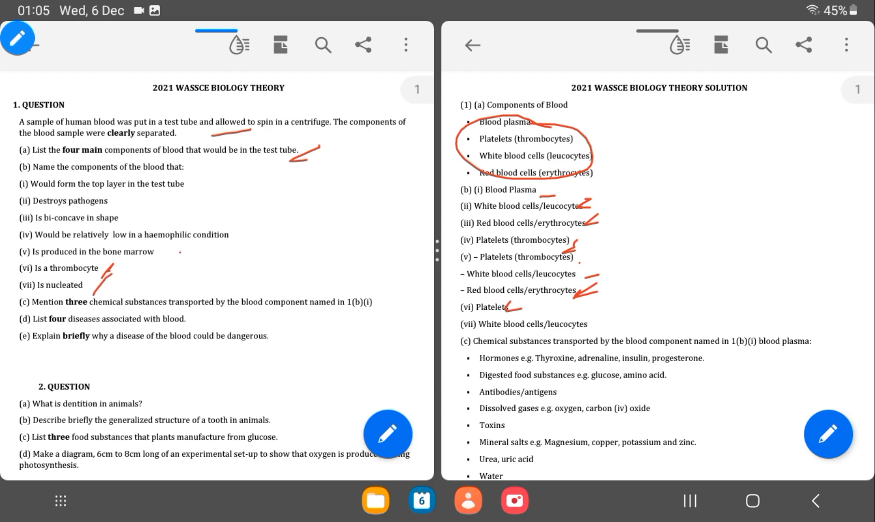
pyautogui.moveTo(580, 317); pyautogui.dragTo(606, 322)
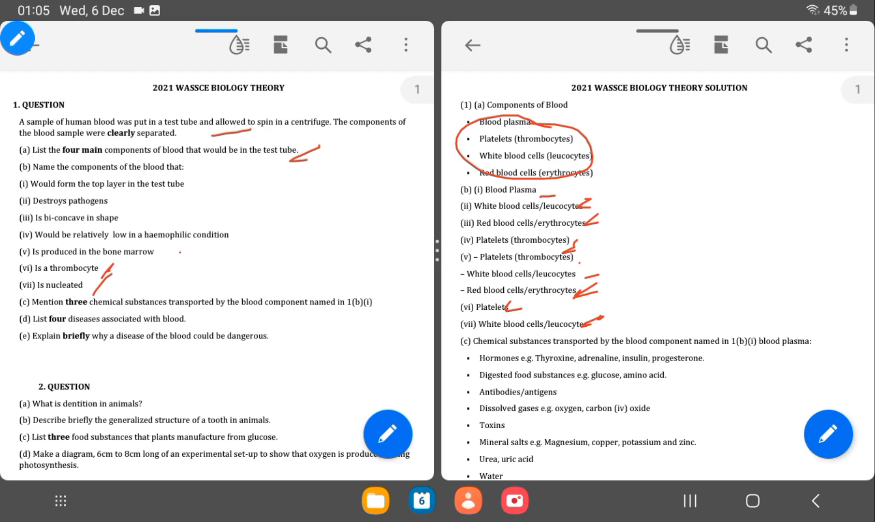
# Clear all the existing red ink using the overlay's trash tool.
pyautogui.click(17, 39)
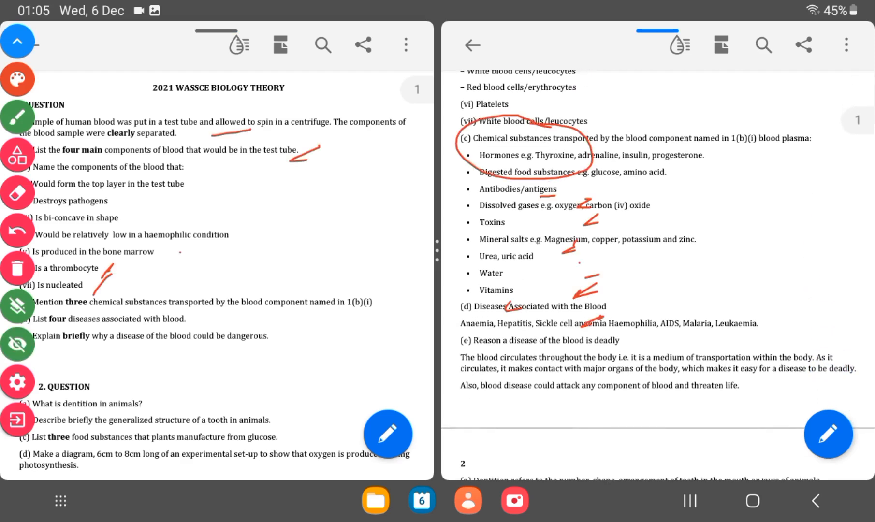
pyautogui.click(17, 40)
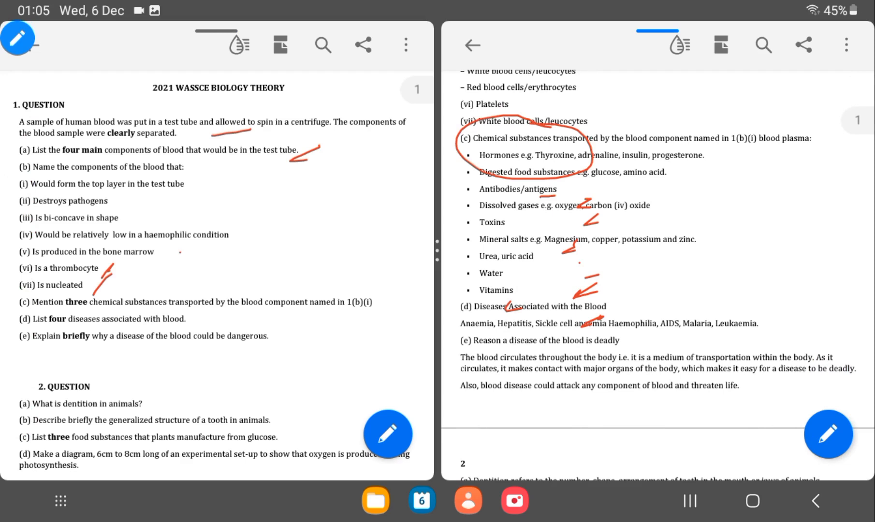
pyautogui.click(16, 39)
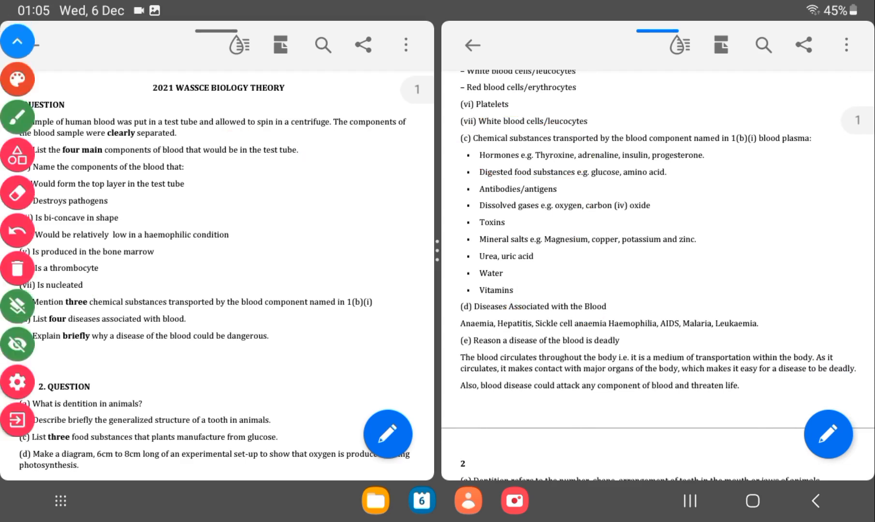
pyautogui.click(17, 42)
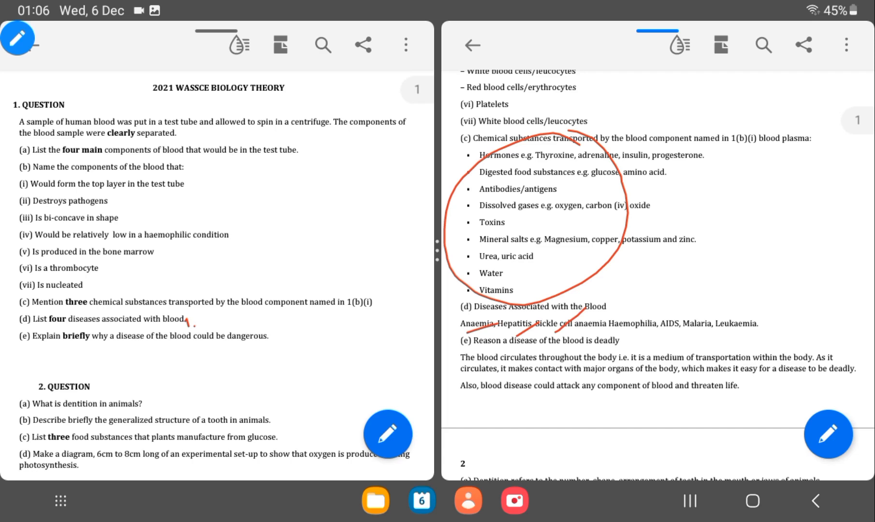
# Strike through the listed blood diseases including Leukaemia, tick (e) and underline its answer.
pyautogui.moveTo(633, 338); pyautogui.dragTo(743, 290)
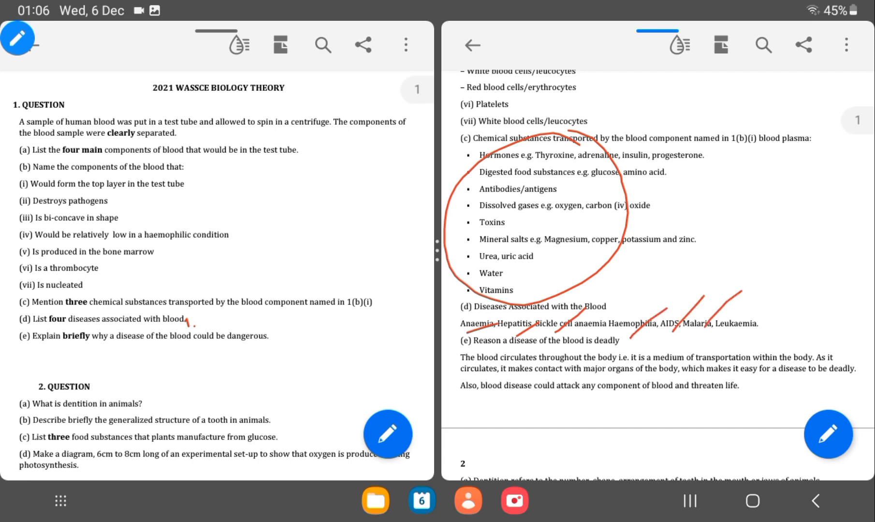
pyautogui.moveTo(753, 322); pyautogui.dragTo(787, 296)
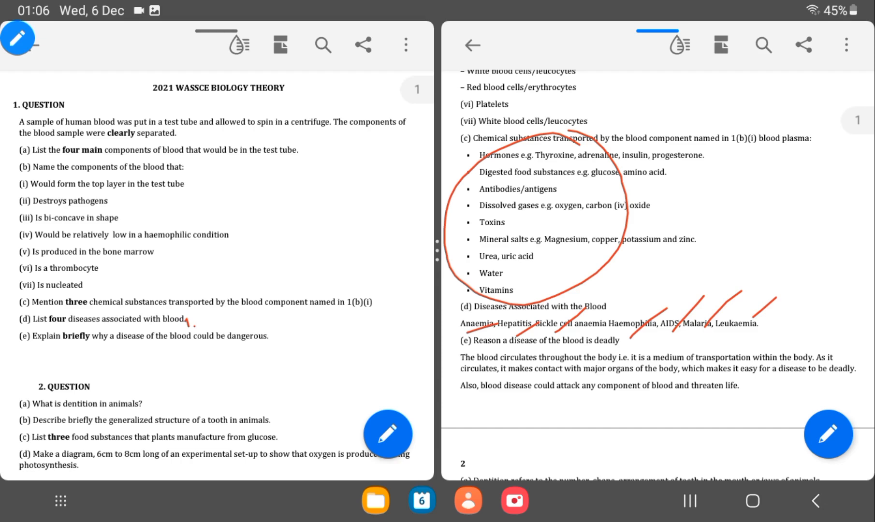
pyautogui.moveTo(27, 350); pyautogui.dragTo(45, 346)
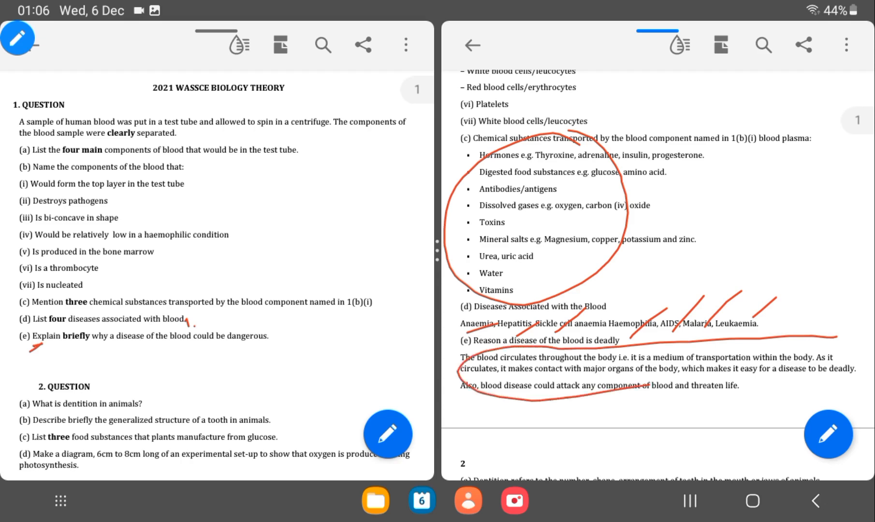
pyautogui.moveTo(642, 384); pyautogui.dragTo(848, 344)
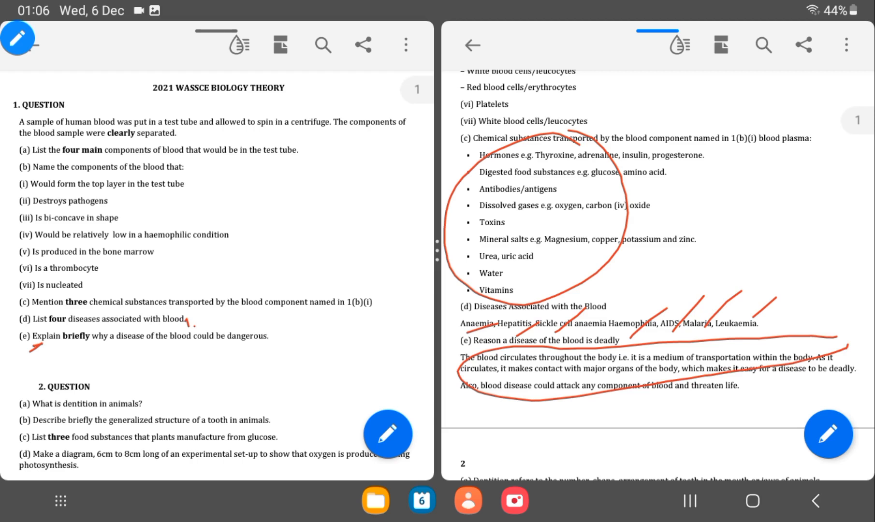
pyautogui.click(18, 39)
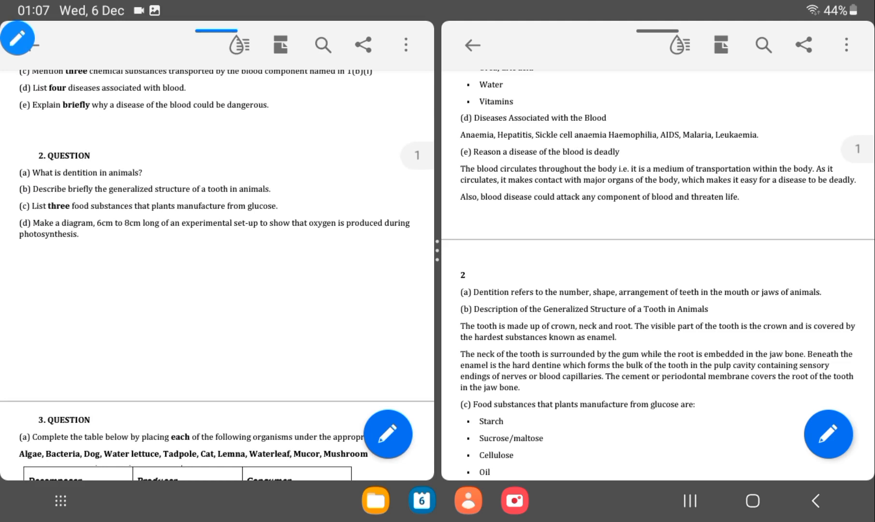
# Underline the key words of the dentition definition in question 2(a)'s answer.
pyautogui.scroll(-3)
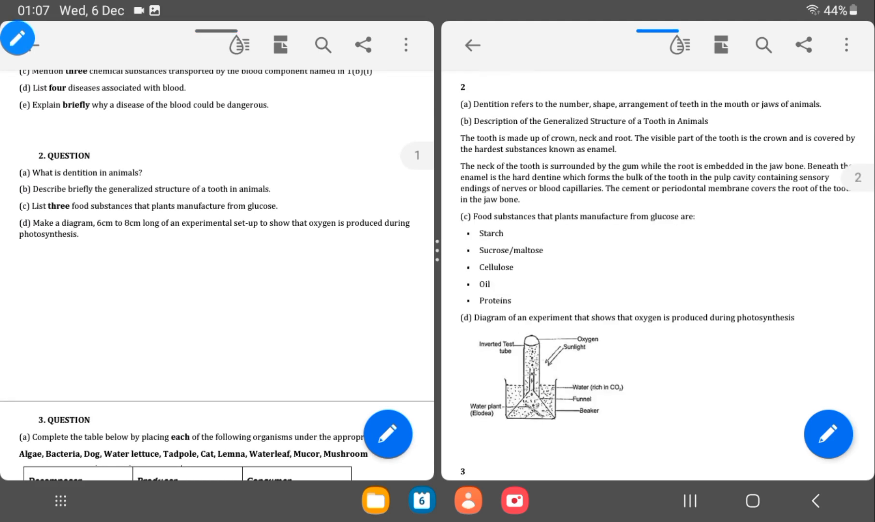
pyautogui.click(16, 38)
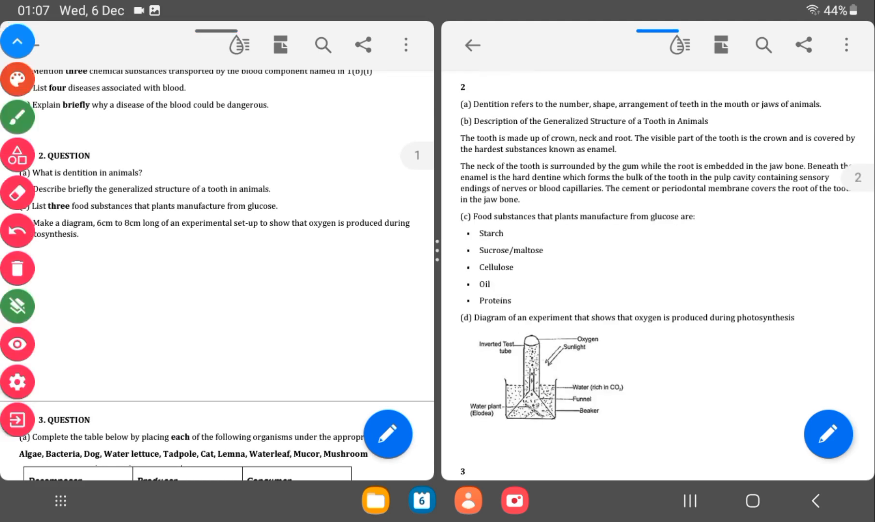
pyautogui.click(17, 343)
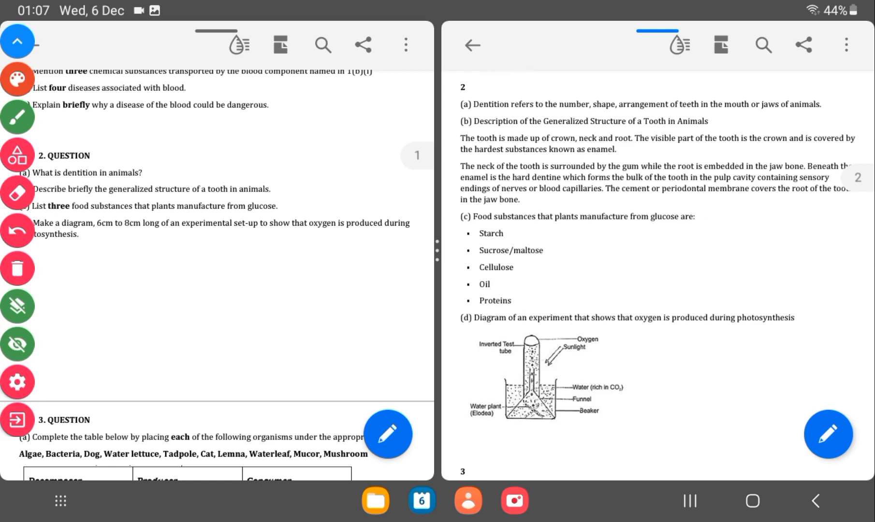
pyautogui.moveTo(569, 117); pyautogui.dragTo(637, 111)
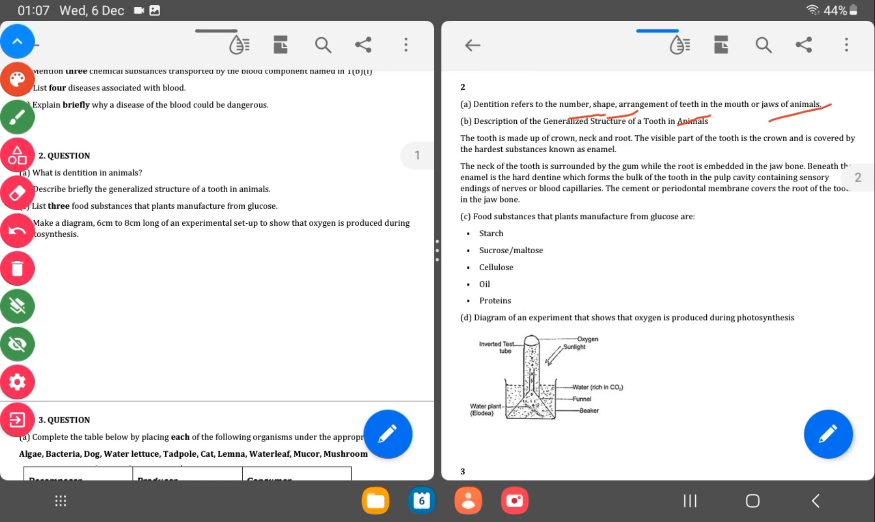
pyautogui.click(18, 42)
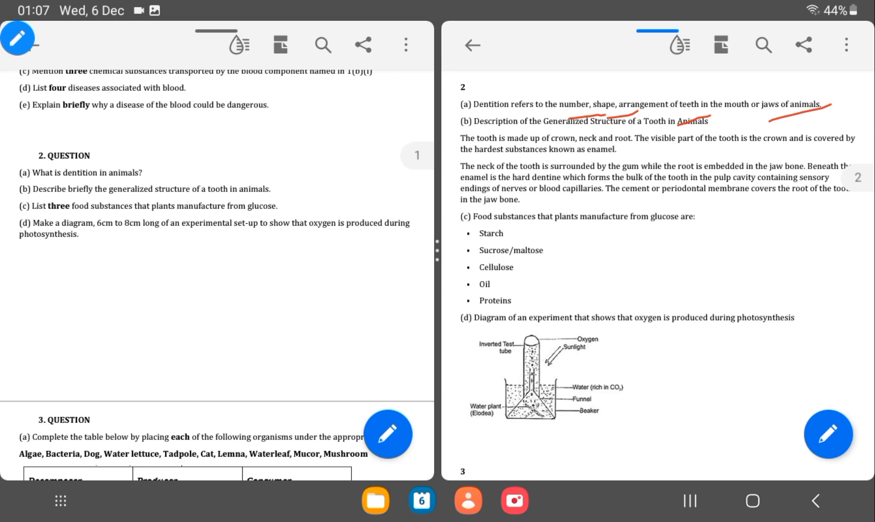
# Tick 2(b), underline crown/neck/root, ring the food substances, underline 6cm–8cm and circle the photosynthesis diagram.
pyautogui.moveTo(280, 189); pyautogui.dragTo(290, 186)
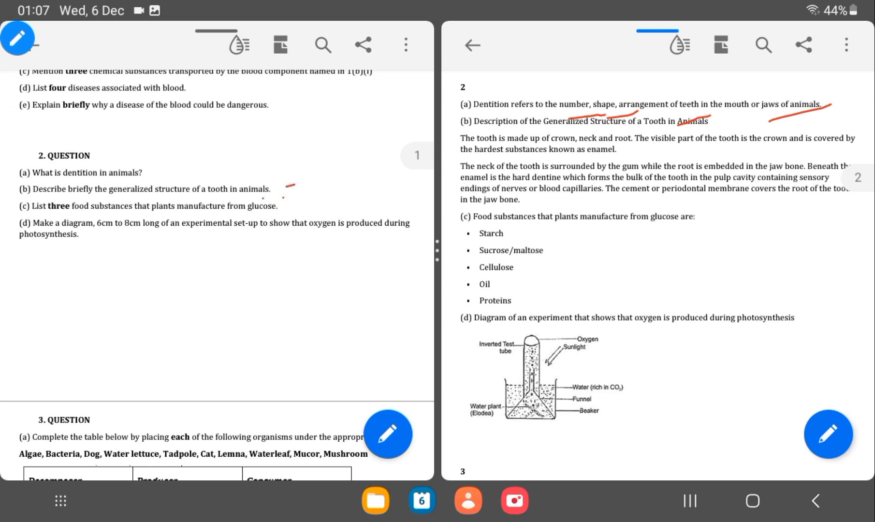
pyautogui.moveTo(266, 195); pyautogui.dragTo(286, 184)
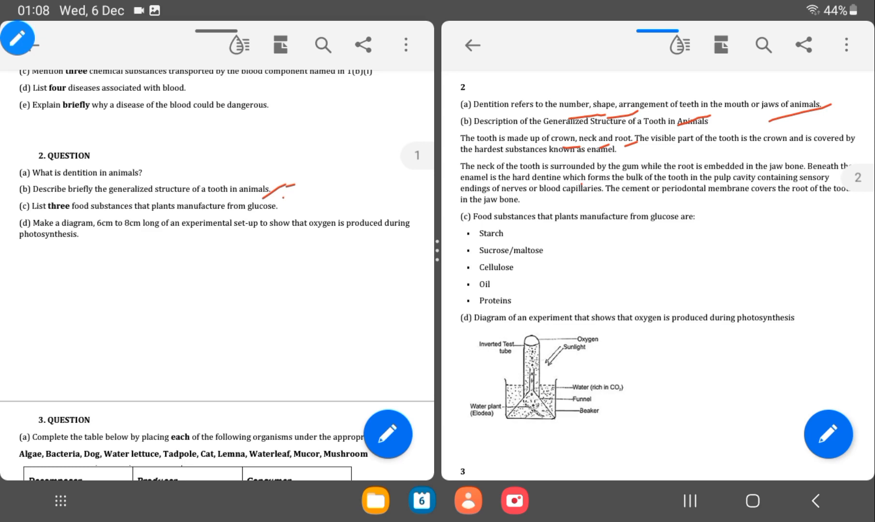
pyautogui.moveTo(267, 219); pyautogui.dragTo(282, 208)
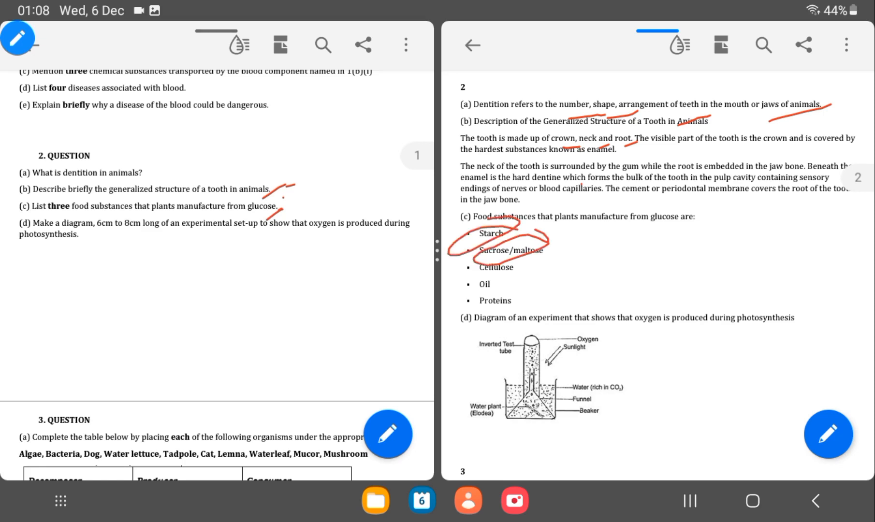
pyautogui.moveTo(480, 252); pyautogui.dragTo(523, 287)
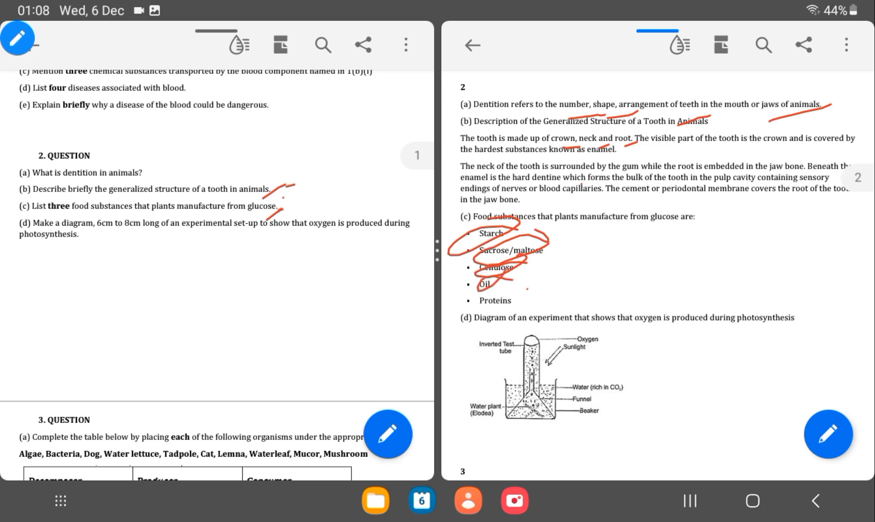
pyautogui.moveTo(469, 296); pyautogui.dragTo(525, 290)
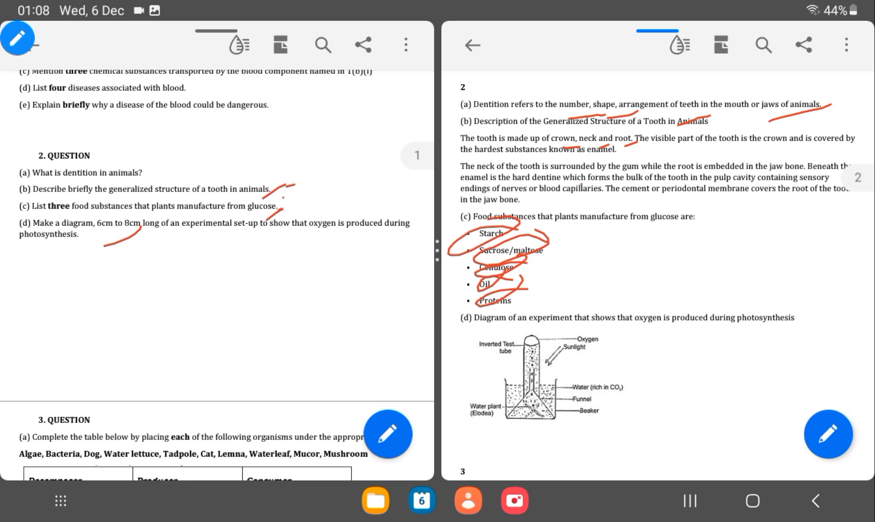
pyautogui.moveTo(552, 306); pyautogui.dragTo(553, 436)
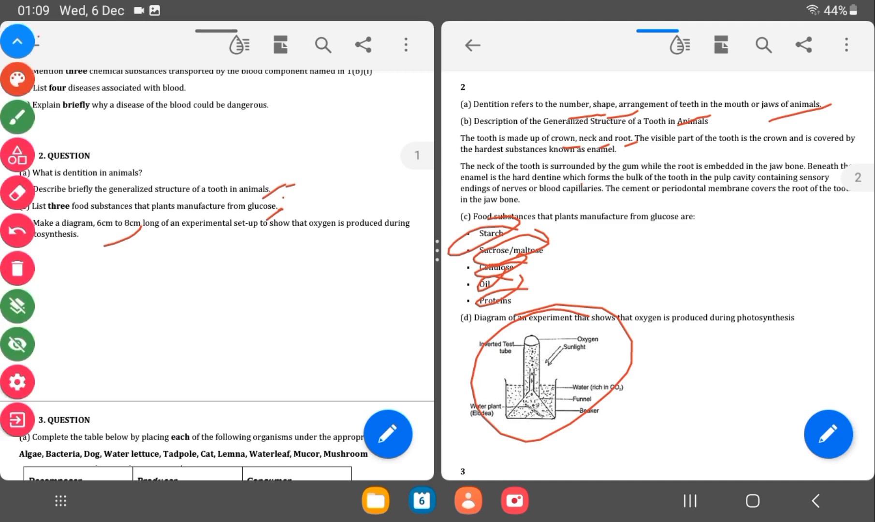
# Erase the red ink and scroll both documents down to question 3's decomposer table.
pyautogui.click(17, 344)
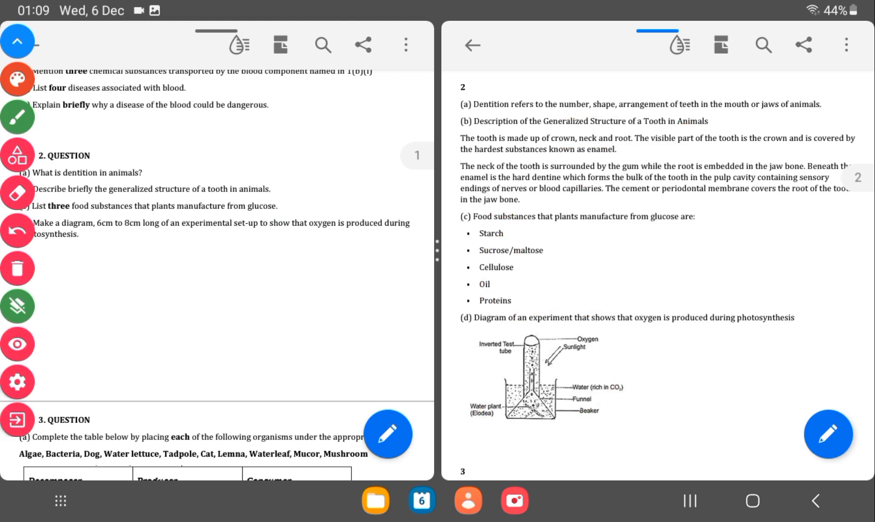
pyautogui.scroll(-3)
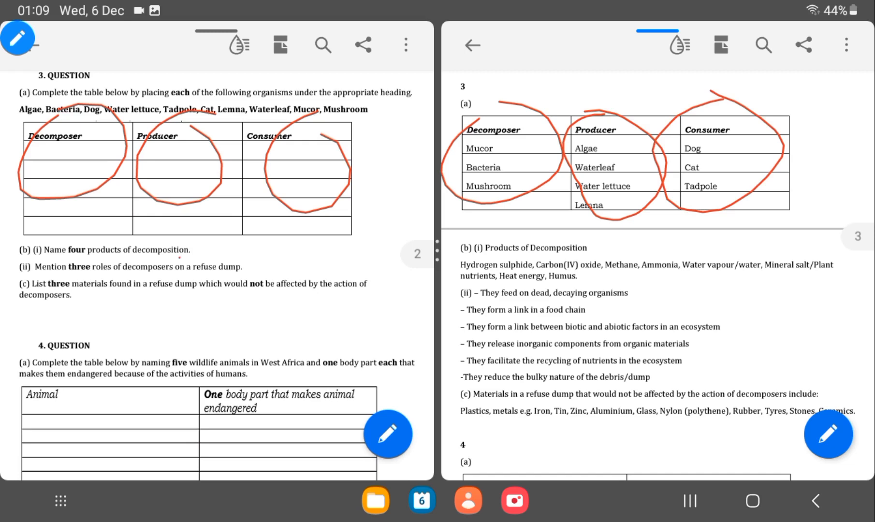
# Tick question 3(b)(i) and its decomposition-products answer, then tick question 4(a).
pyautogui.moveTo(186, 252); pyautogui.dragTo(204, 245)
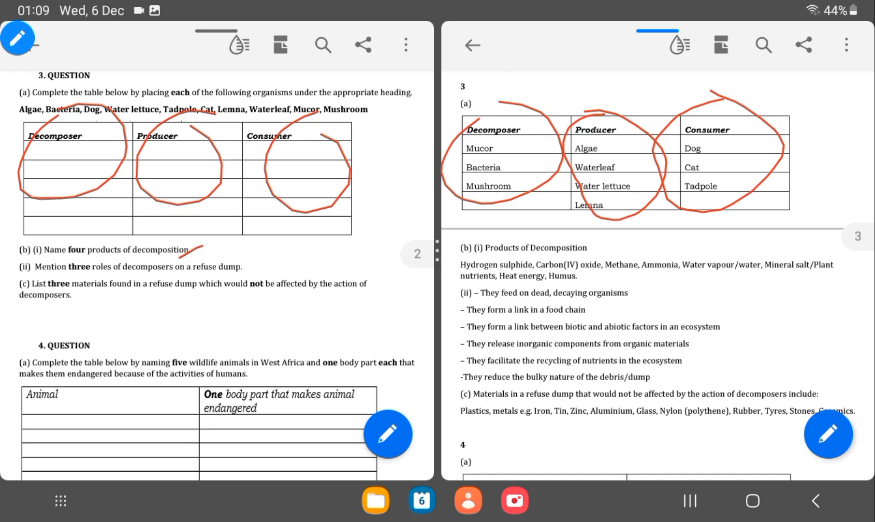
pyautogui.moveTo(625, 262); pyautogui.dragTo(670, 243)
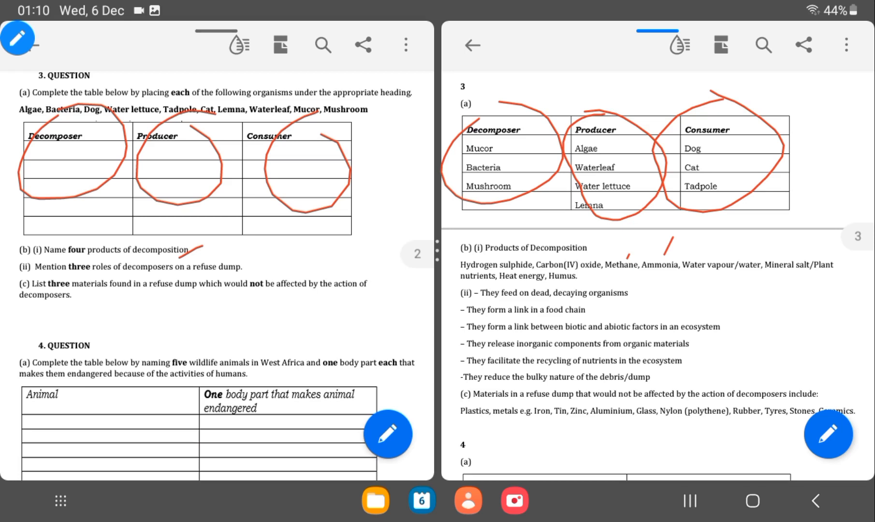
pyautogui.moveTo(243, 262); pyautogui.dragTo(254, 270)
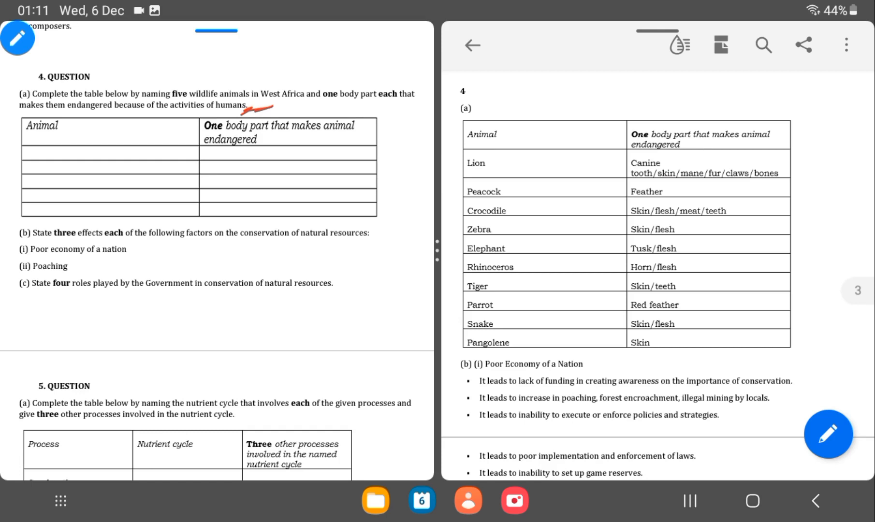
# Circle the Animal column and tick the peacock, crocodile, zebra, rhinoceros and parrot body-part answers.
pyautogui.moveTo(485, 133); pyautogui.dragTo(491, 337)
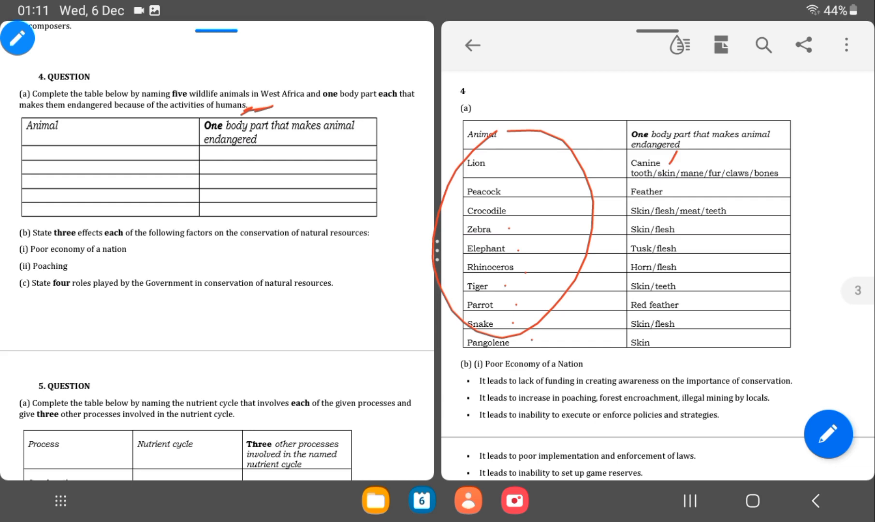
pyautogui.moveTo(661, 196); pyautogui.dragTo(665, 183)
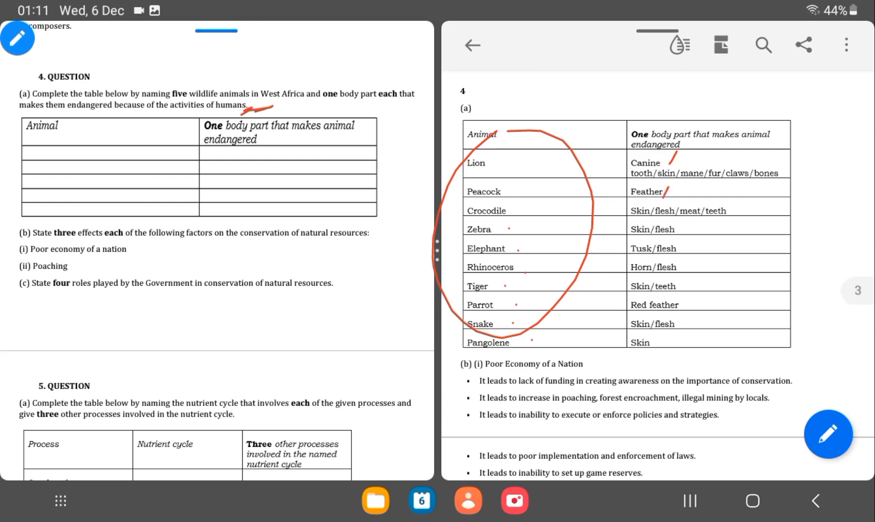
pyautogui.moveTo(731, 217); pyautogui.dragTo(747, 198)
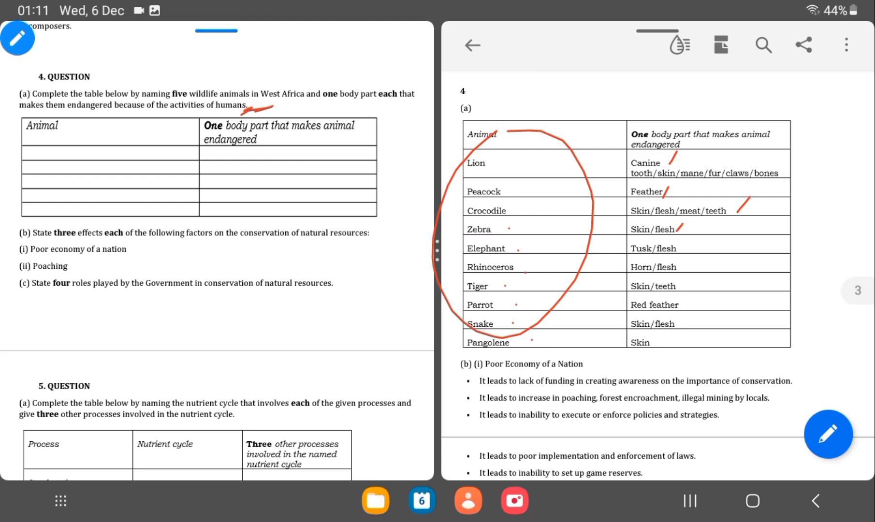
pyautogui.moveTo(684, 253); pyautogui.dragTo(696, 243)
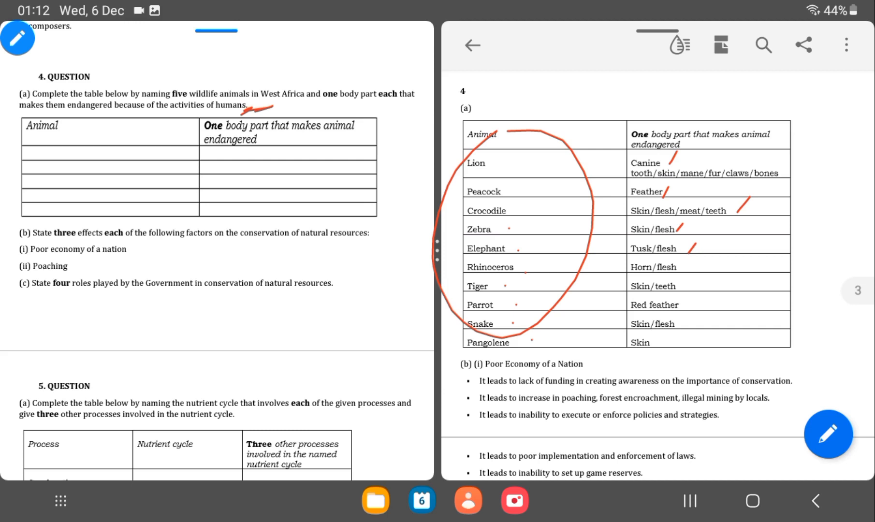
pyautogui.moveTo(697, 265); pyautogui.dragTo(721, 249)
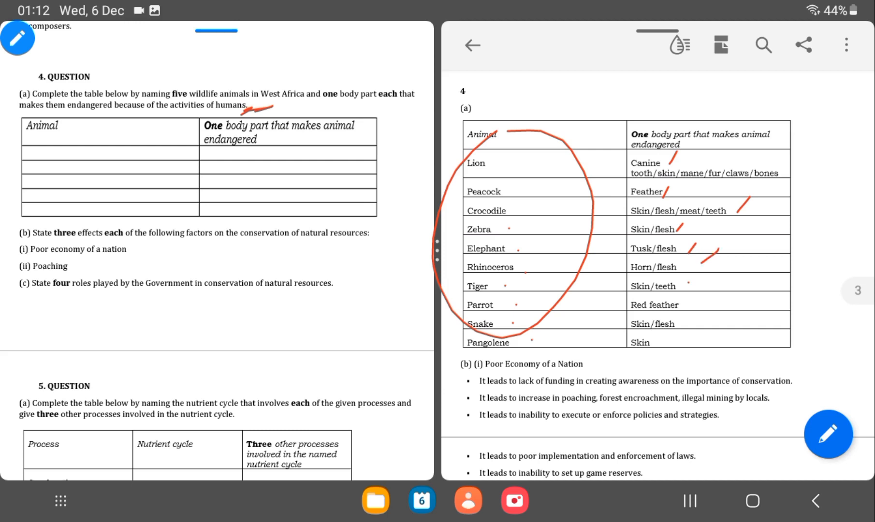
pyautogui.moveTo(681, 307); pyautogui.dragTo(692, 290)
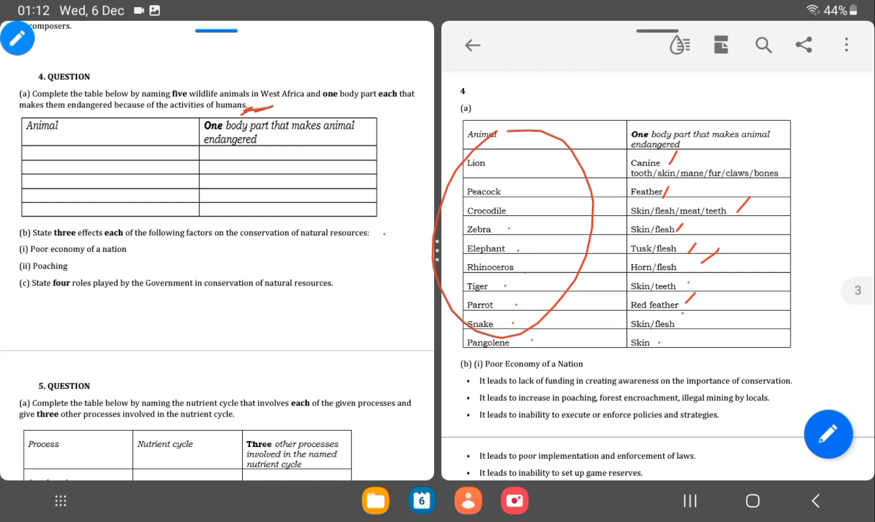
# Tick question 4(b) and its poor-economy answer points, then scroll to the poaching answers.
pyautogui.moveTo(381, 229); pyautogui.dragTo(377, 248)
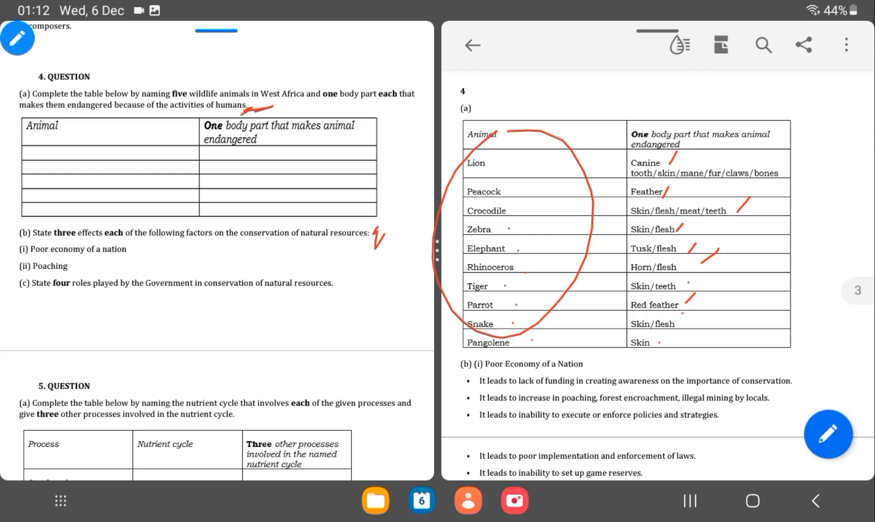
pyautogui.moveTo(791, 379); pyautogui.dragTo(817, 365)
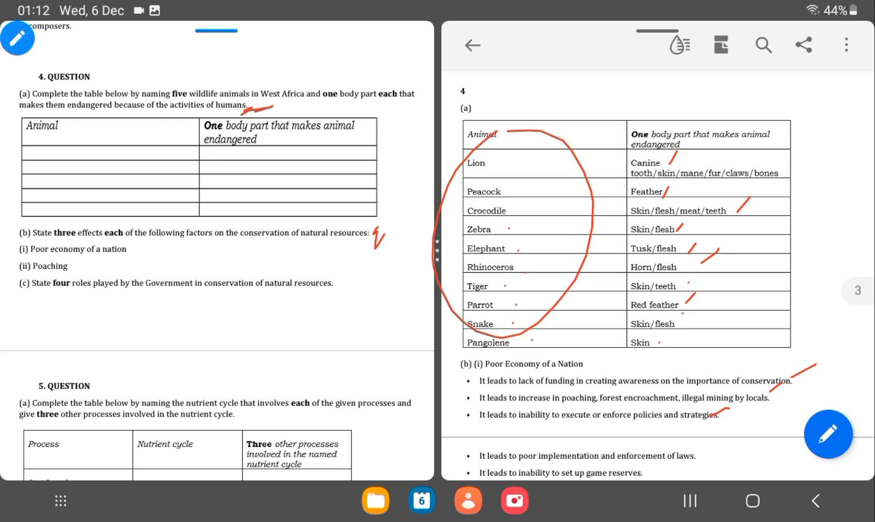
pyautogui.scroll(-3)
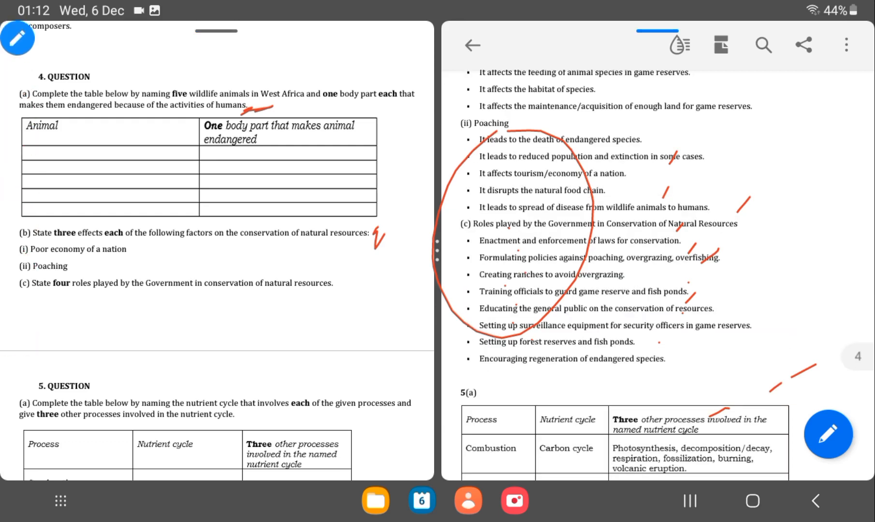
# Clear the ink, tick the first government role and circle Combustion, Precipitation and Lightning in question 5.
pyautogui.click(17, 37)
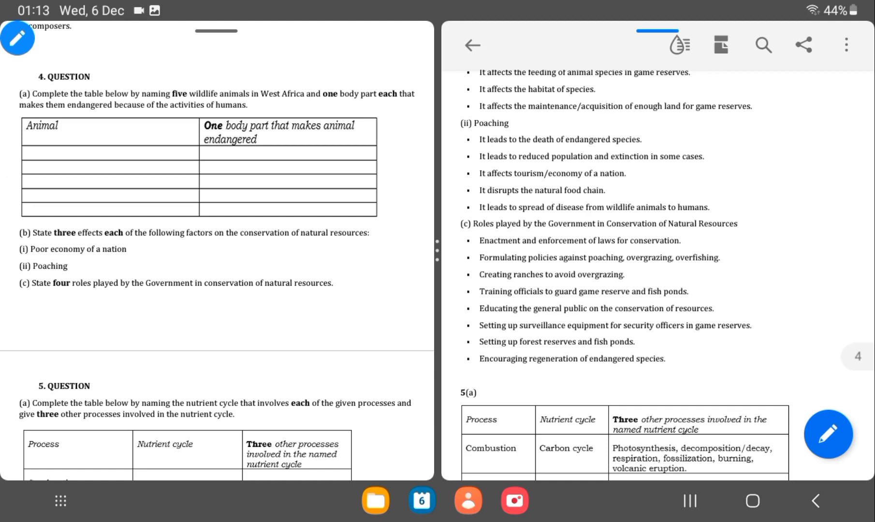
pyautogui.moveTo(661, 257); pyautogui.dragTo(678, 233)
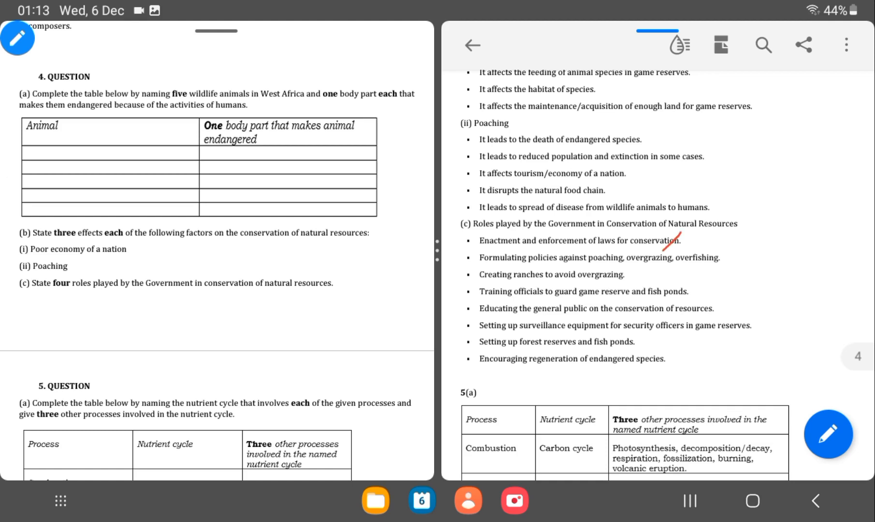
pyautogui.moveTo(623, 249); pyautogui.dragTo(603, 262)
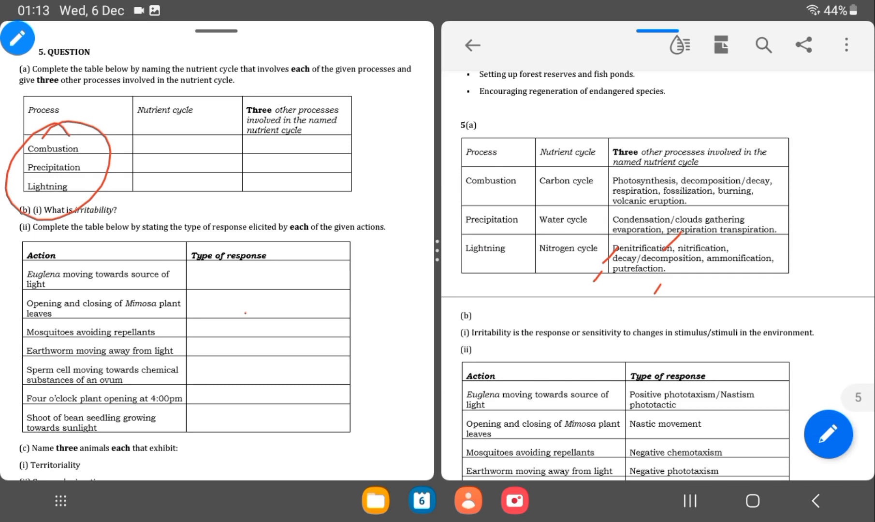
# Underline Combustion and the carbon, water and nitrogen cycle answers in the 5(a) table.
pyautogui.moveTo(473, 195); pyautogui.dragTo(522, 192)
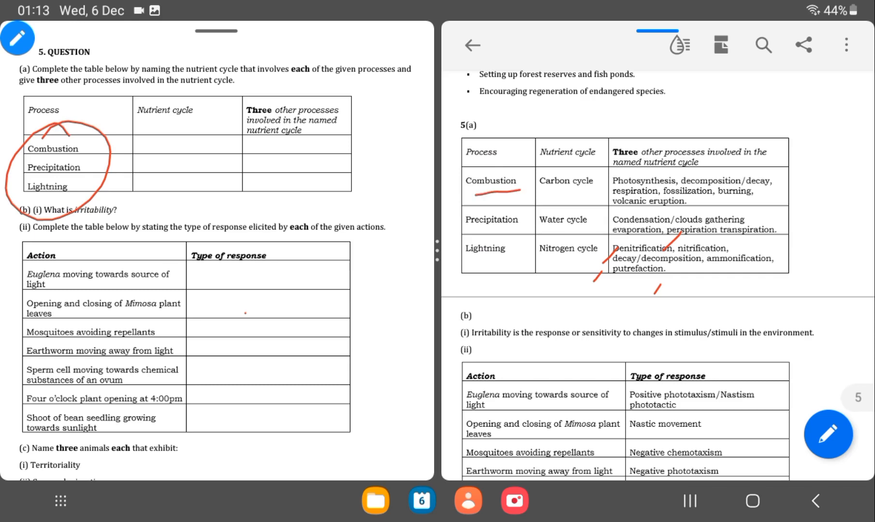
pyautogui.moveTo(552, 197); pyautogui.dragTo(596, 192)
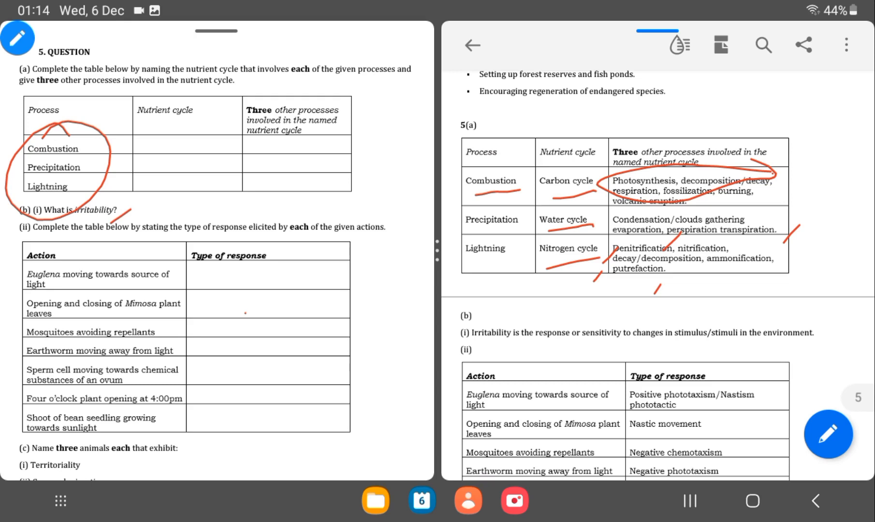
pyautogui.moveTo(820, 327); pyautogui.dragTo(843, 338)
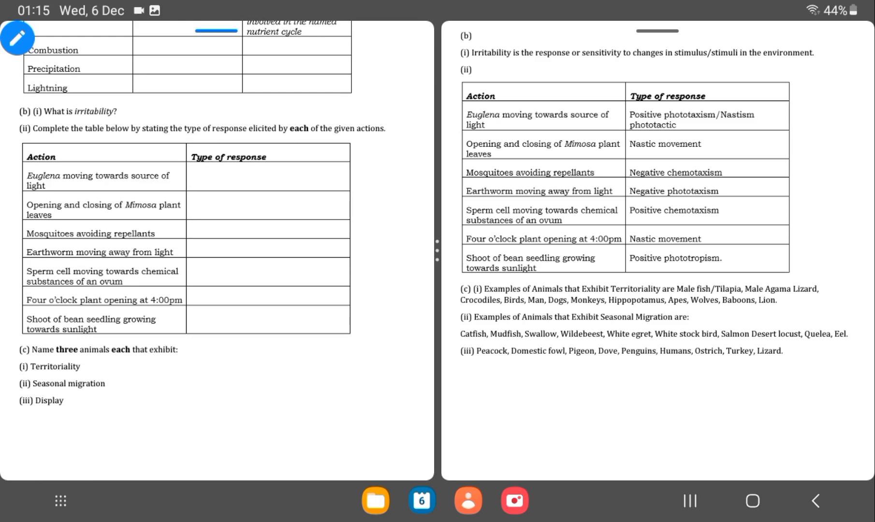
# Tick the Territoriality question and underline Man and Dogs among the territorial animal examples.
pyautogui.click(18, 38)
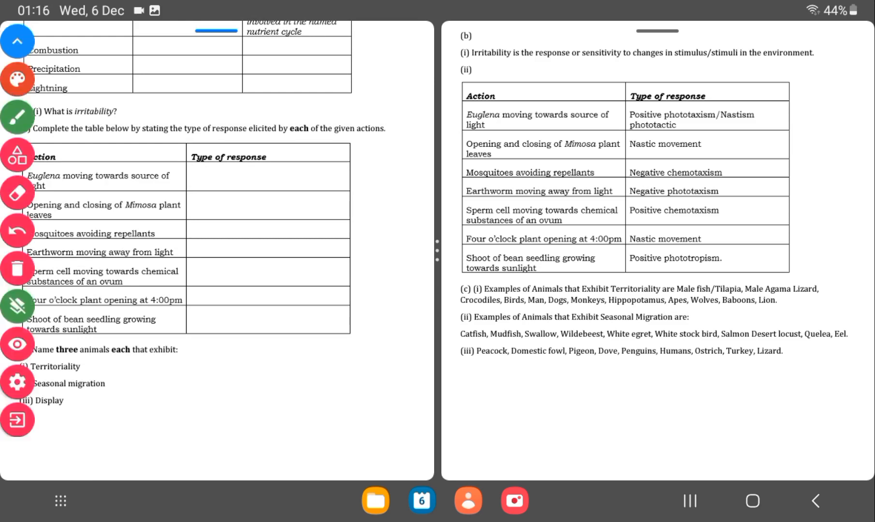
pyautogui.click(16, 41)
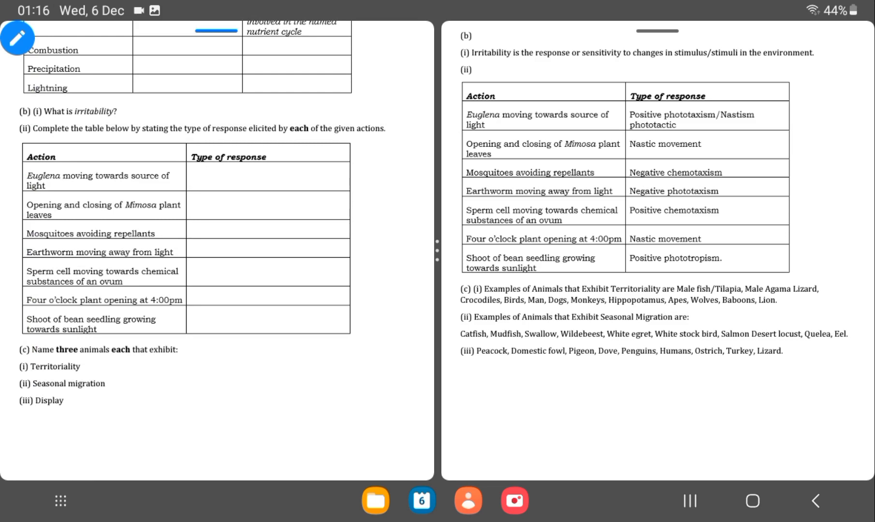
pyautogui.moveTo(89, 372); pyautogui.dragTo(112, 363)
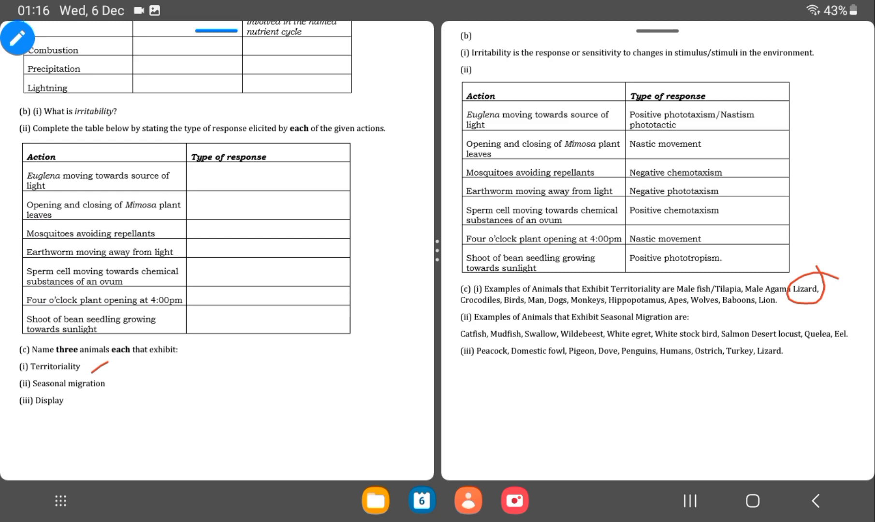
pyautogui.moveTo(518, 310); pyautogui.dragTo(555, 305)
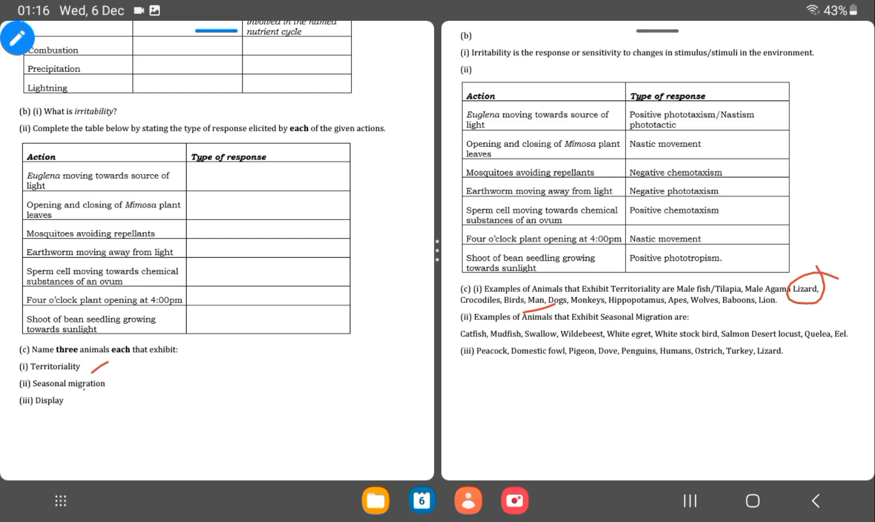
# Underline (ii) Seasonal migration with the Mudfish example and (iii) Display in red.
pyautogui.moveTo(100, 390); pyautogui.dragTo(120, 382)
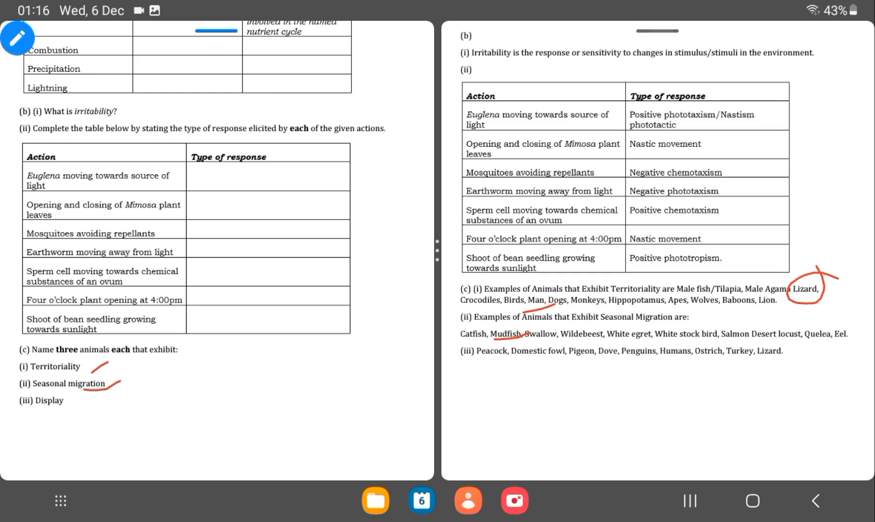
pyautogui.moveTo(22, 405); pyautogui.dragTo(78, 403)
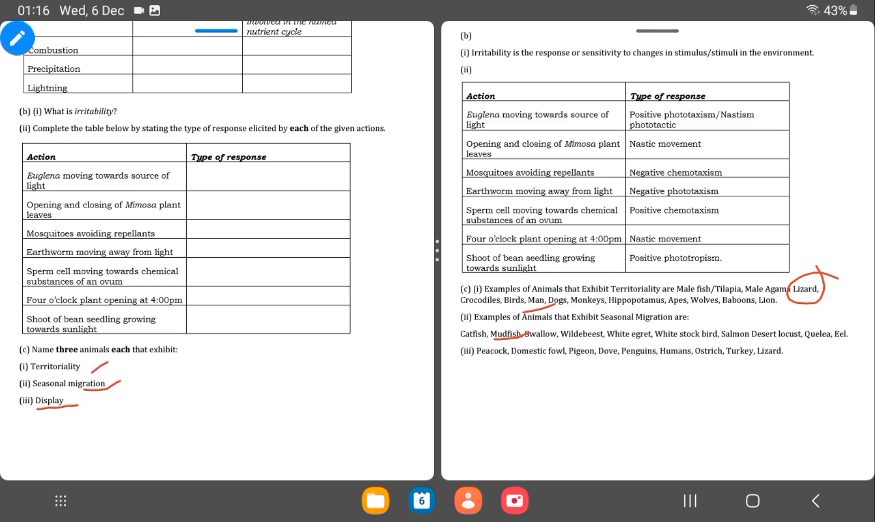